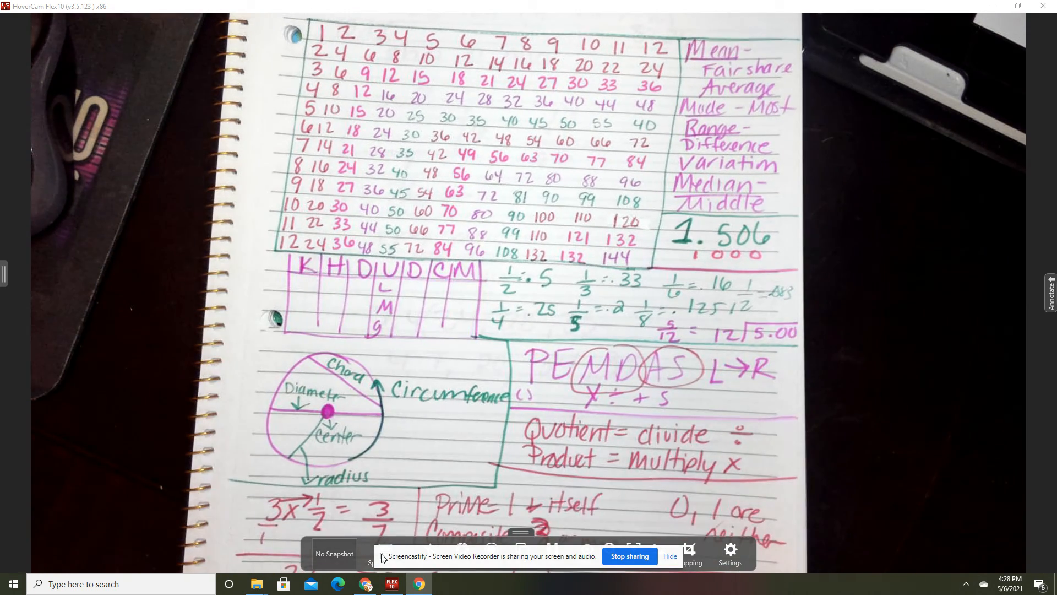
scroll(down, 3)
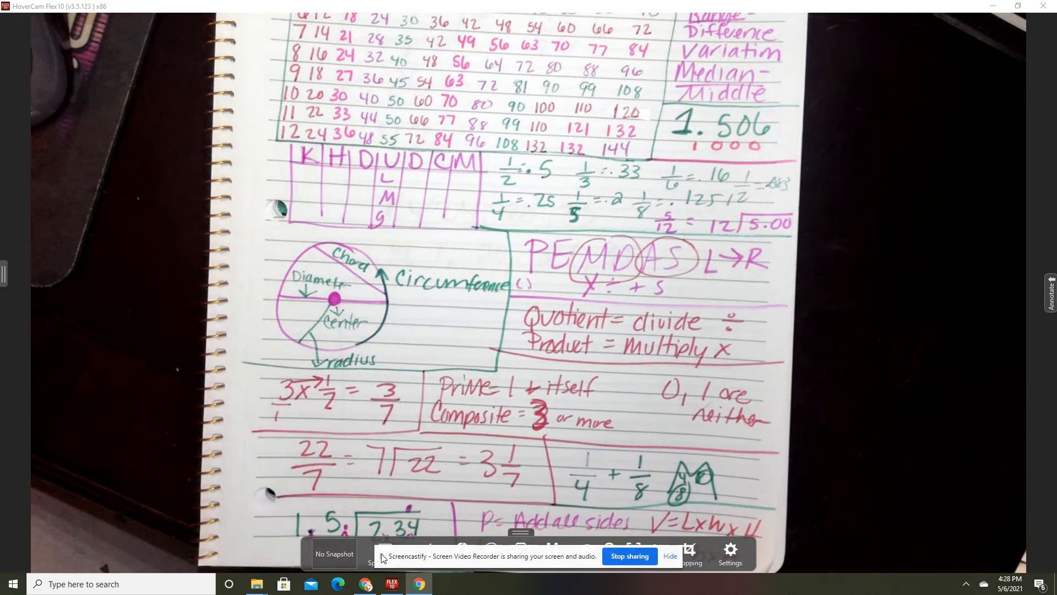